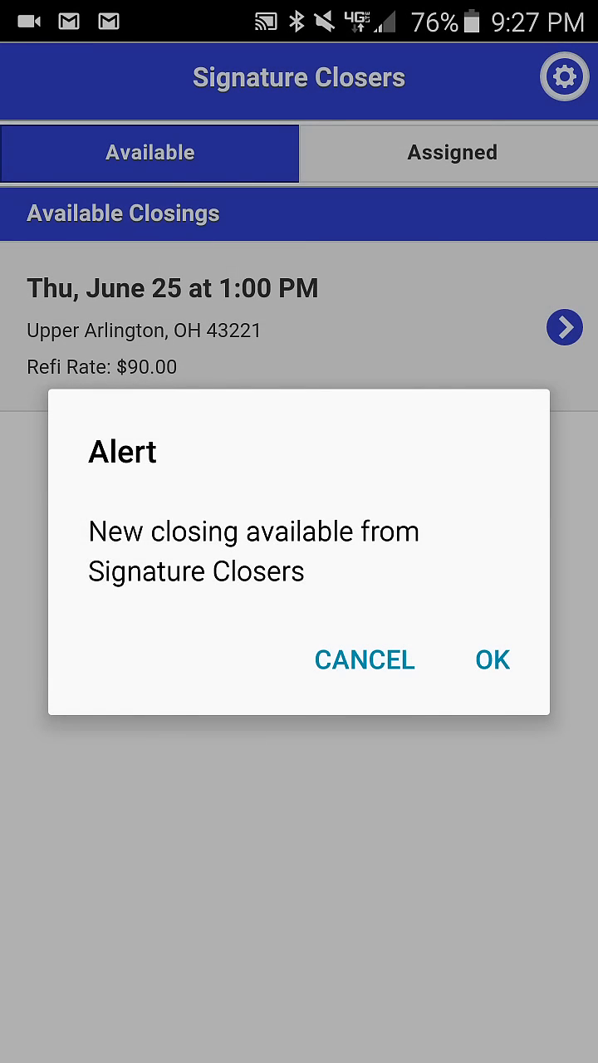
Dismiss the new closing alert to show the June 25 Upper Arlington refinance details.
click(491, 659)
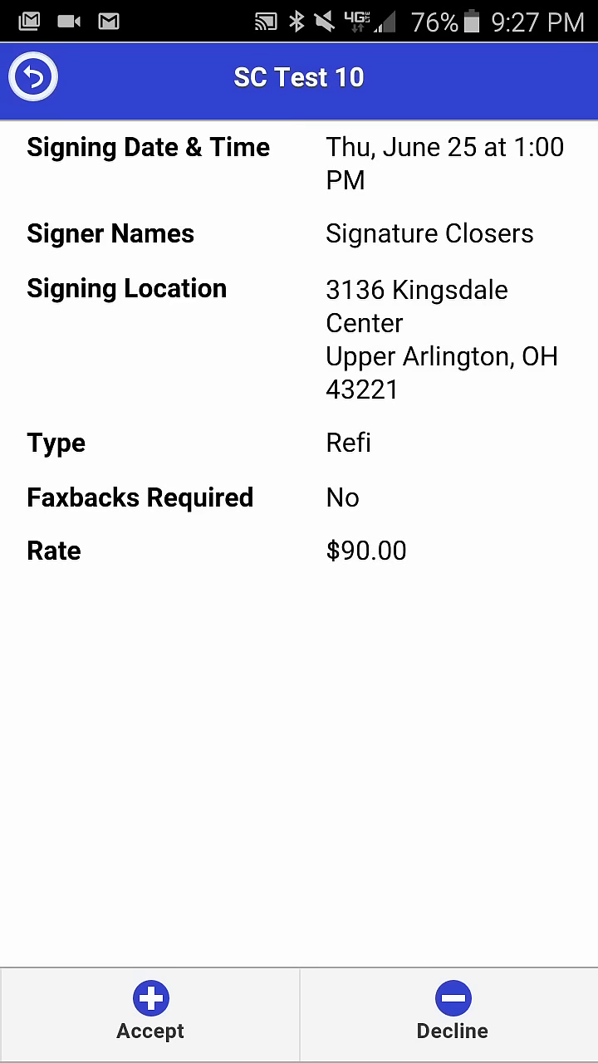
click(448, 1014)
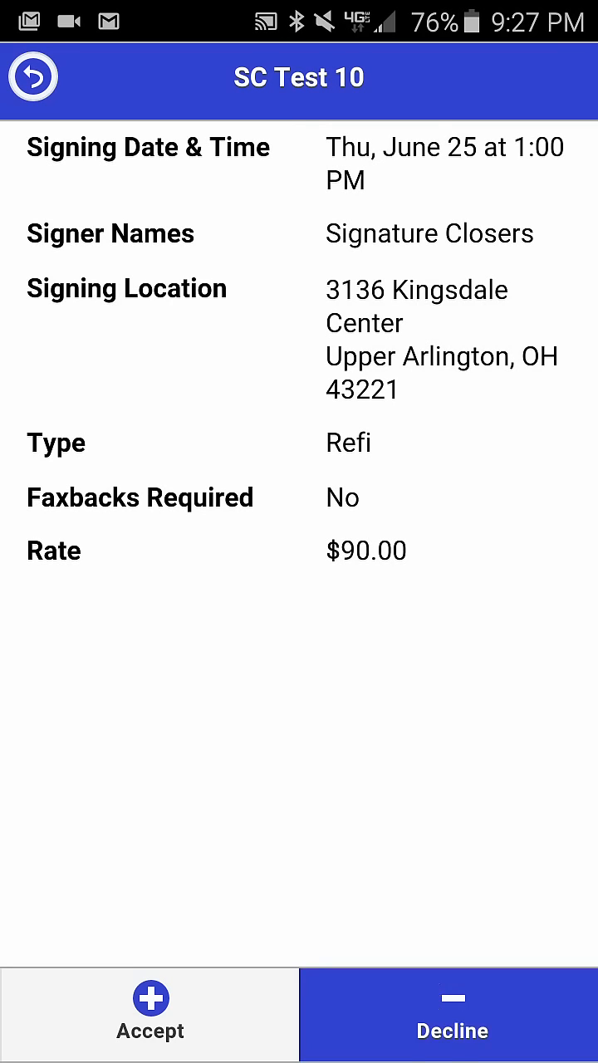
click(451, 1029)
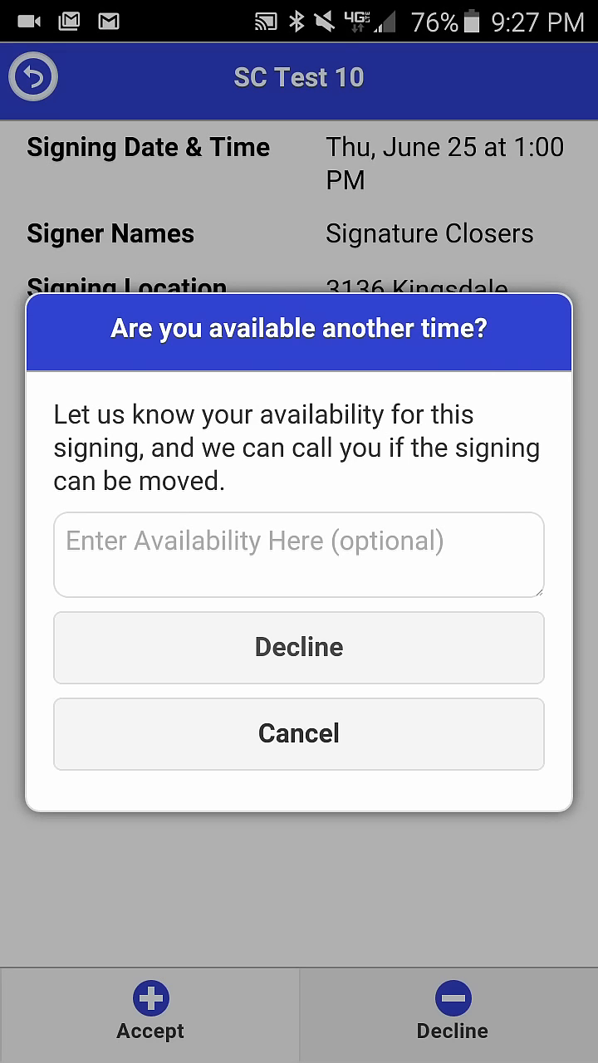
click(298, 733)
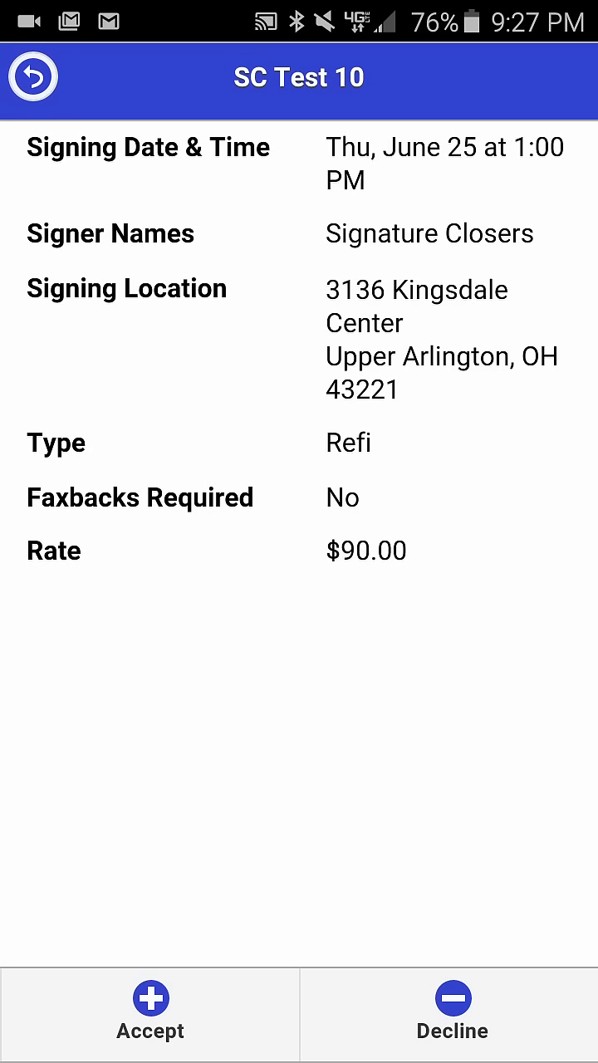
Accept the SC Test 10 closing and confirm availability for June 25 at 1:00 PM.
click(150, 1012)
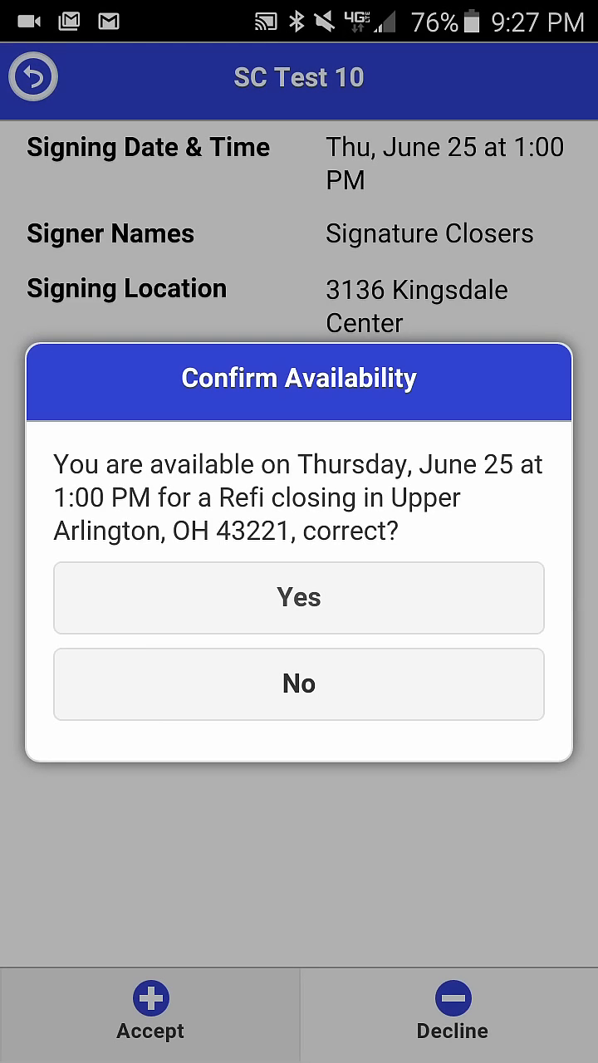
click(299, 597)
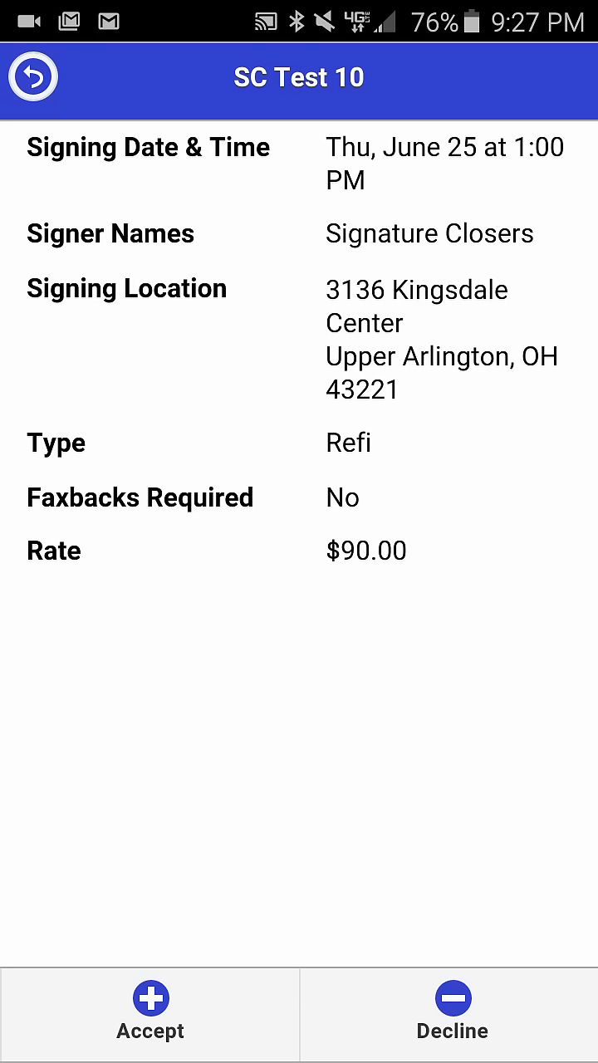
click(150, 1013)
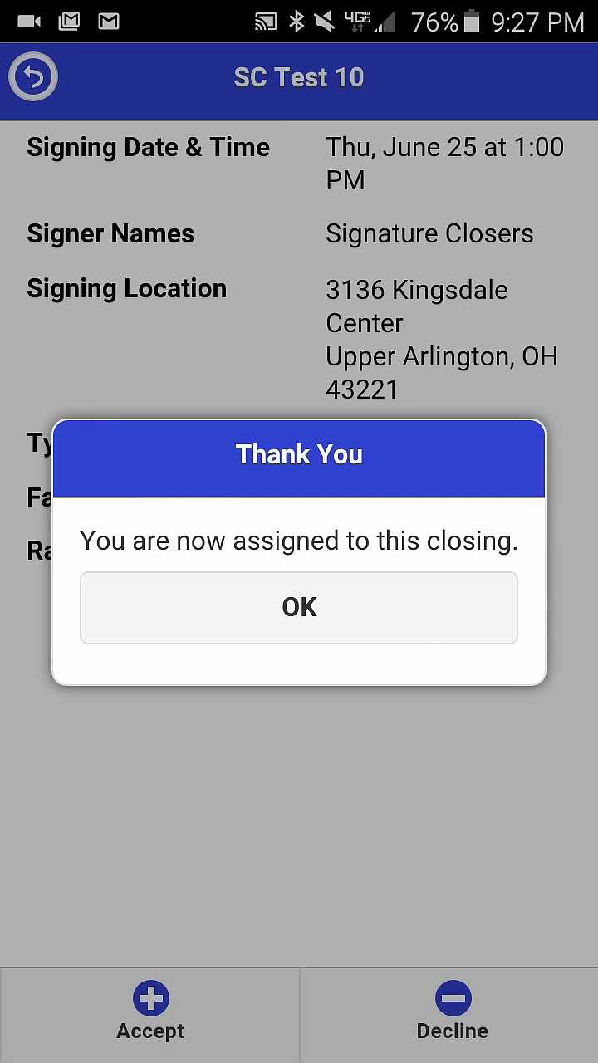
click(299, 607)
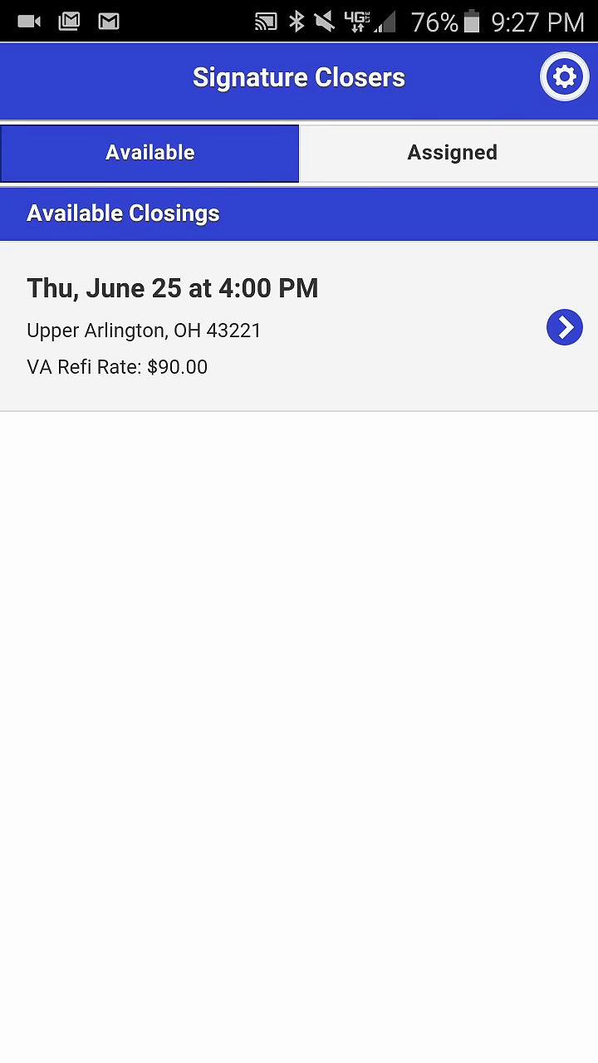
Show the Assigned closings tab listing SC Test 10.
click(452, 153)
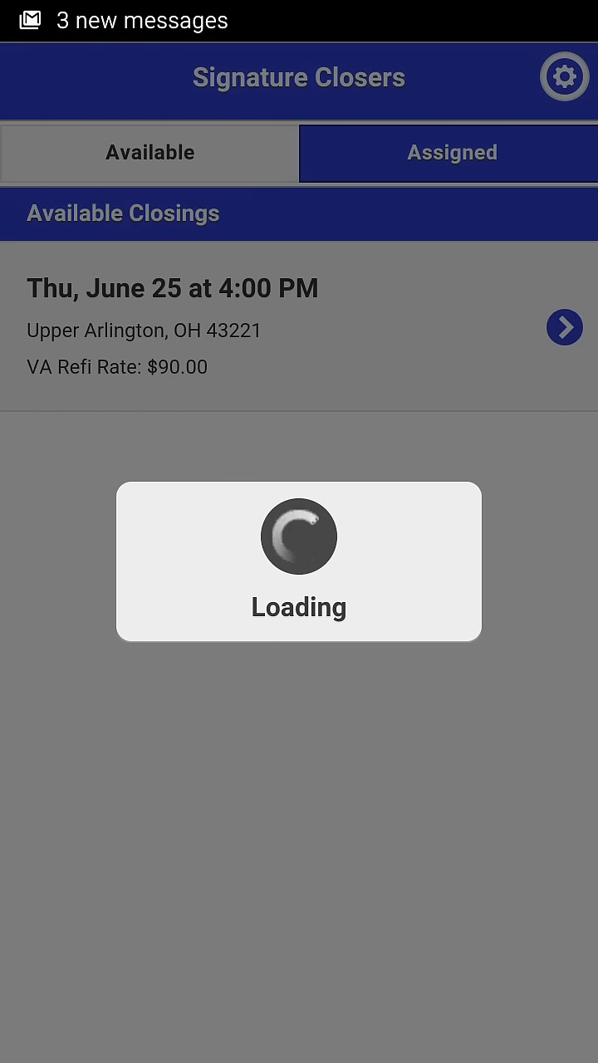
click(449, 152)
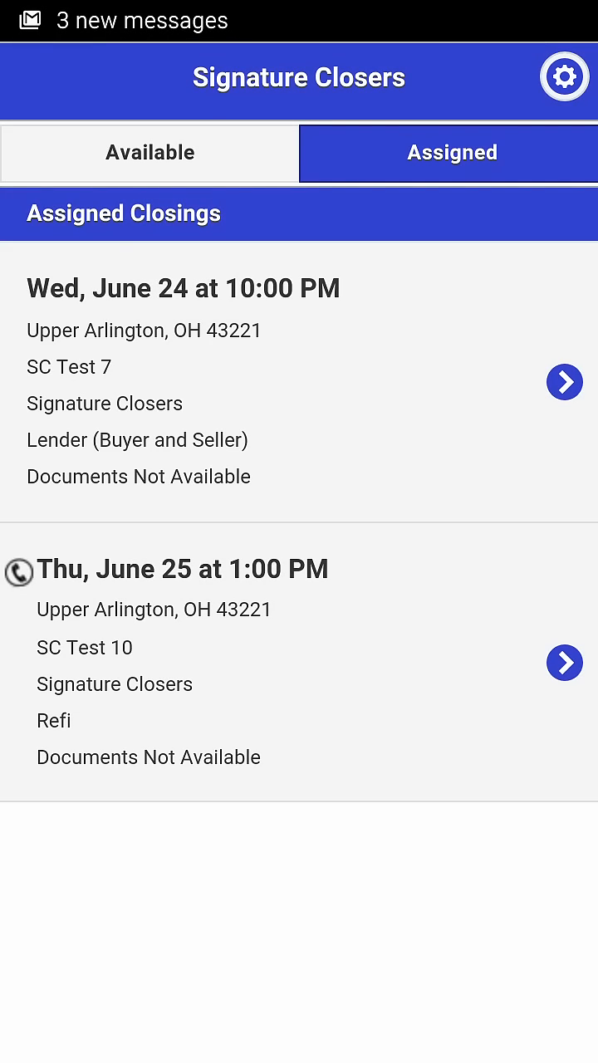